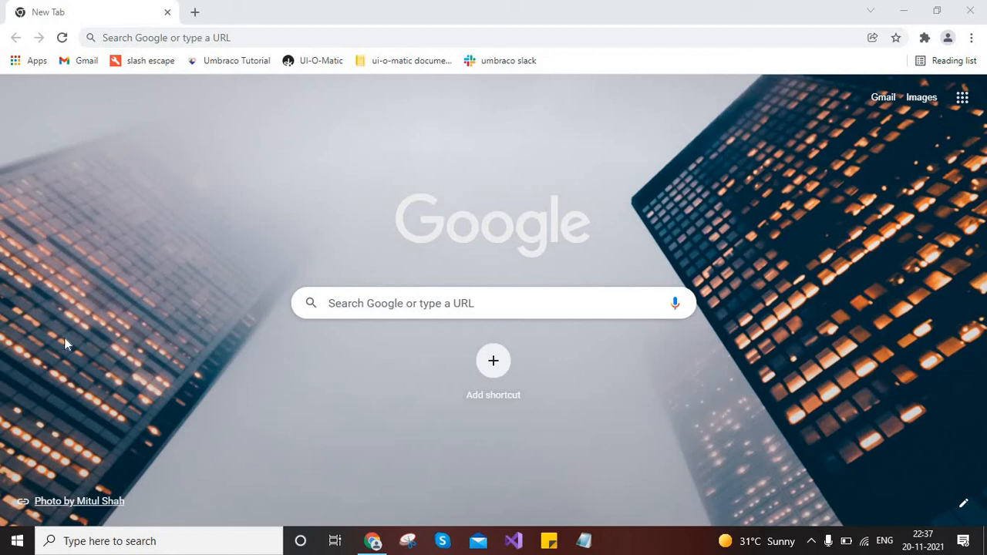
mouse_move(173, 108)
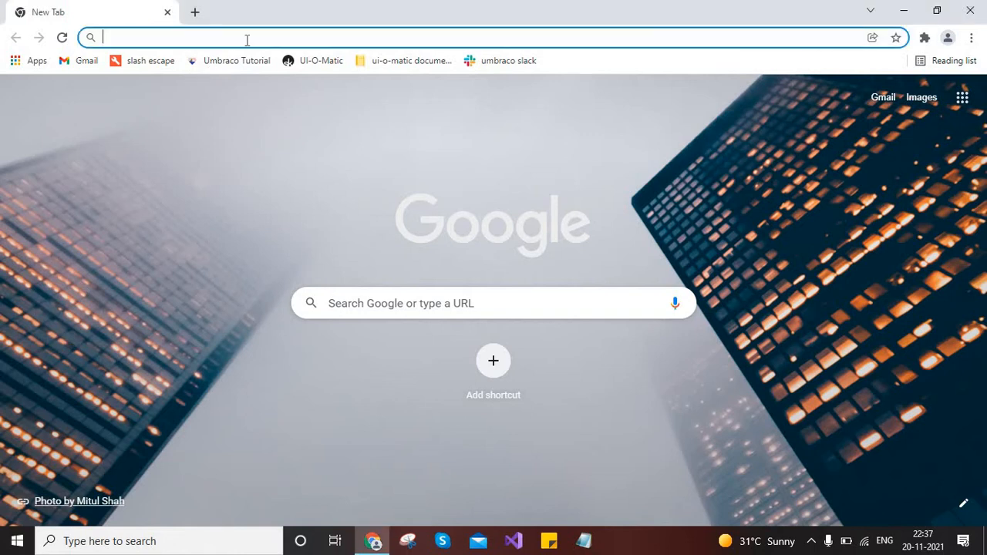
Load sayapro.us in a new Chrome tab to reach its login page
type("sayapro.us/account/")
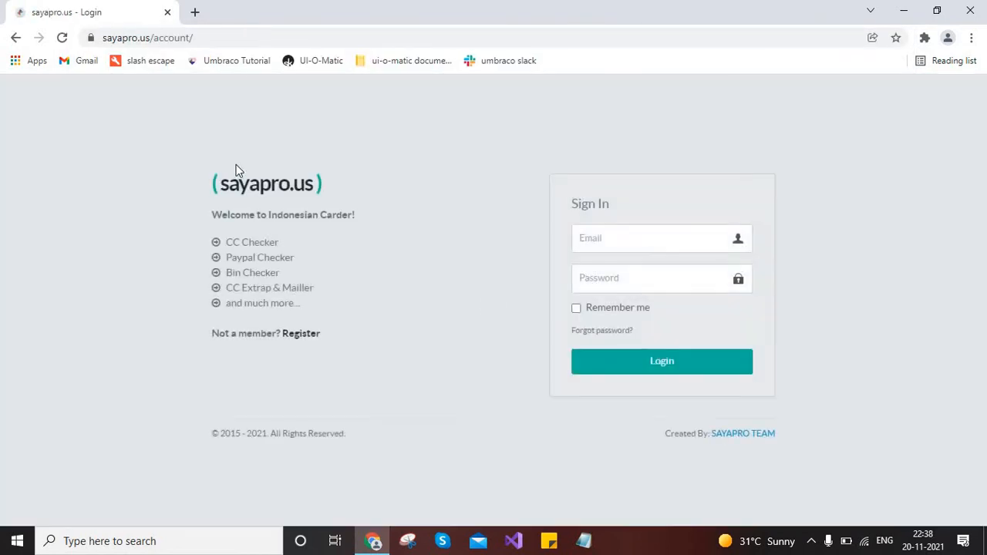
mouse_move(300, 333)
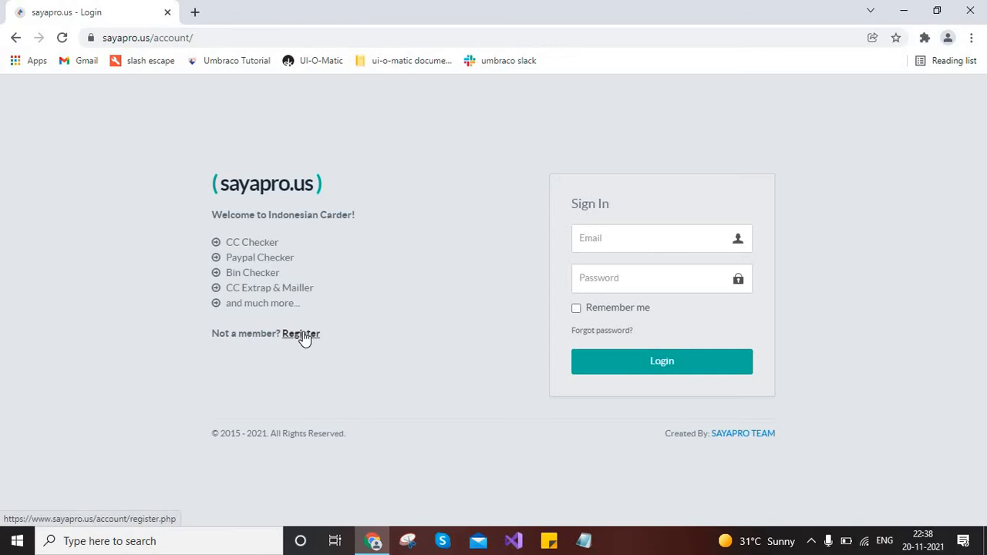
Open the sayapro.us Register form and review its email, password, invitation code and captcha fields
left_click(300, 334)
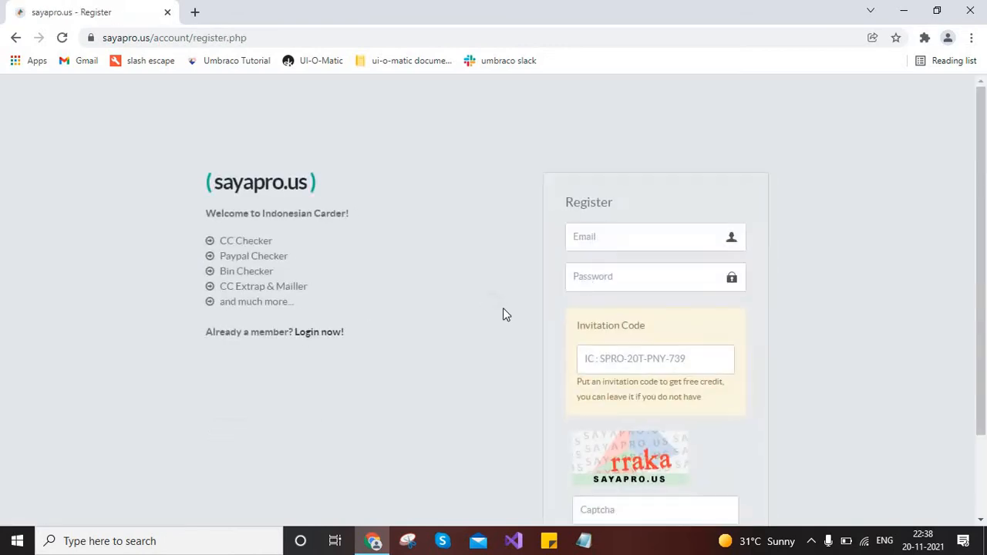
scroll("down", 3)
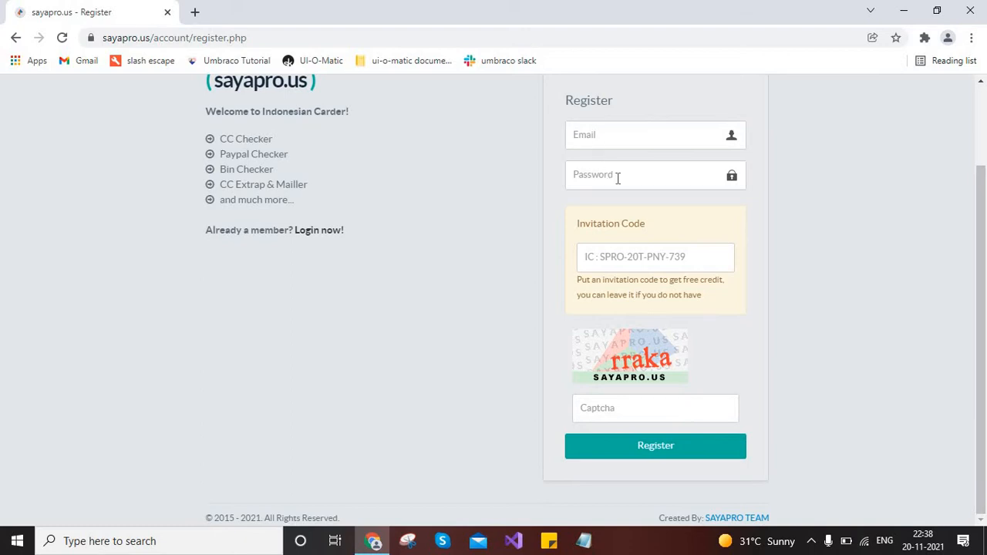
left_click(655, 445)
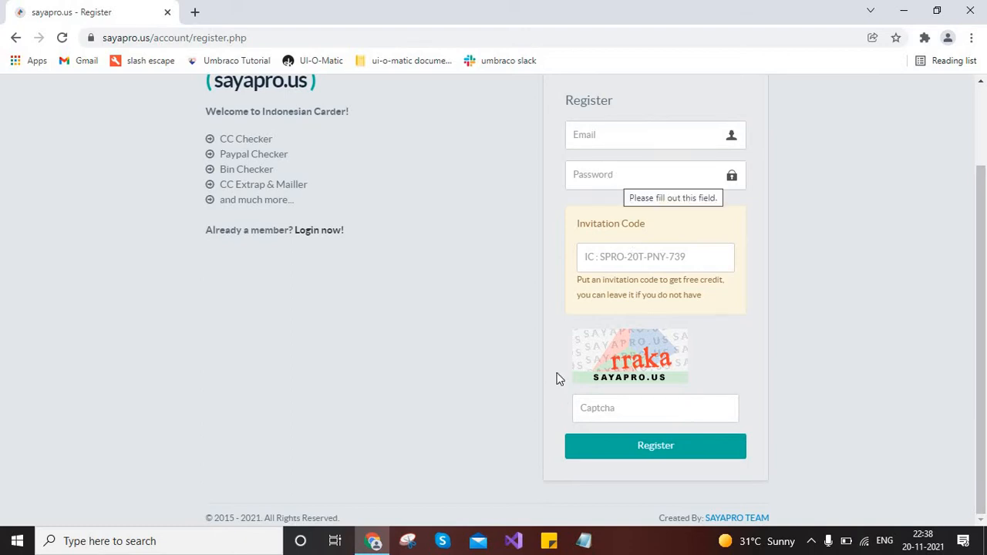
mouse_move(613, 417)
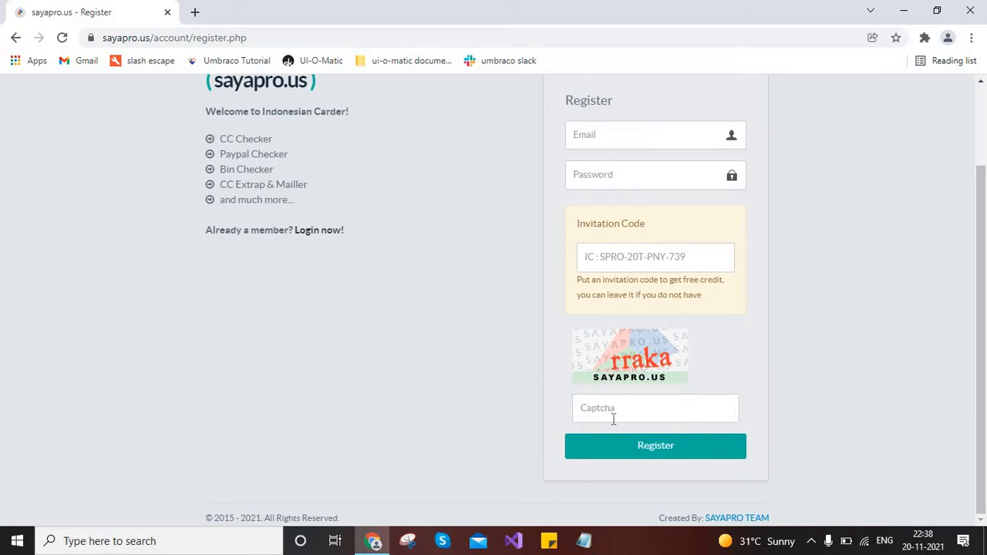
scroll("up", 3)
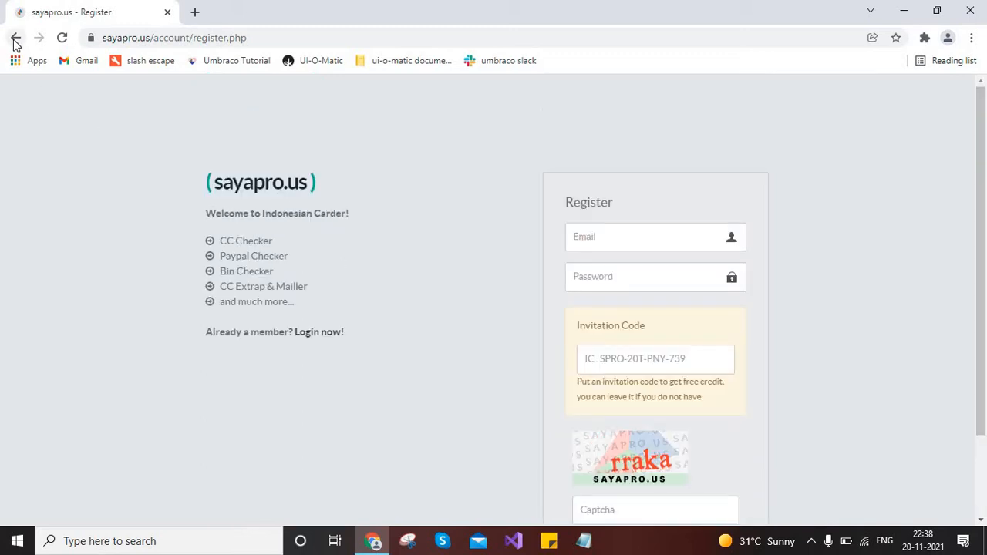
Go back to the sign-in page, enter the Gmail address and password, and submit Login
left_click(14, 37)
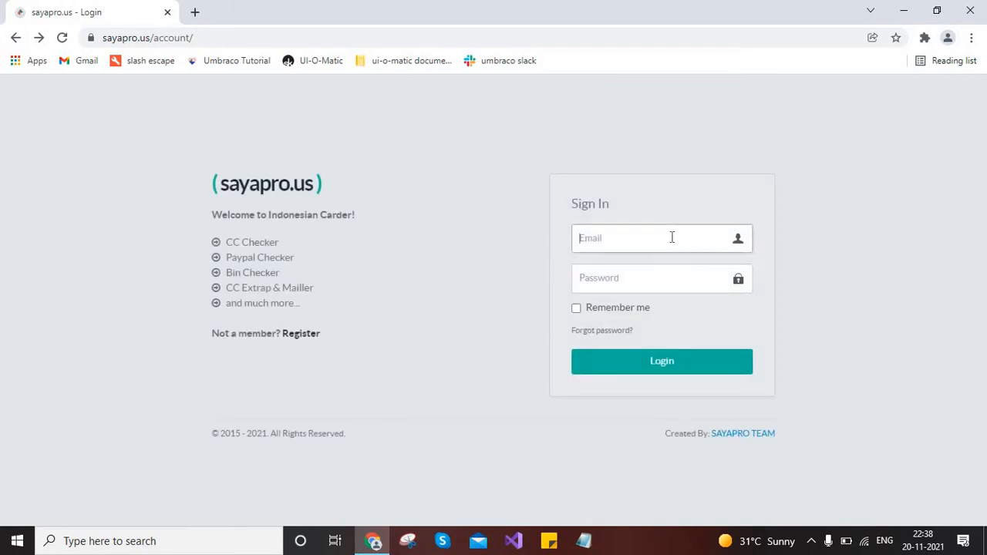
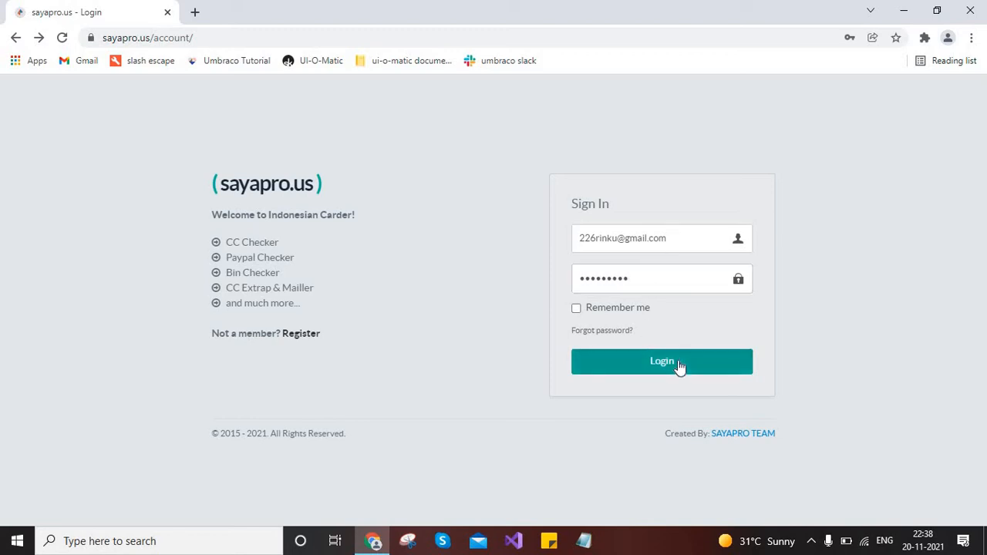
left_click(662, 361)
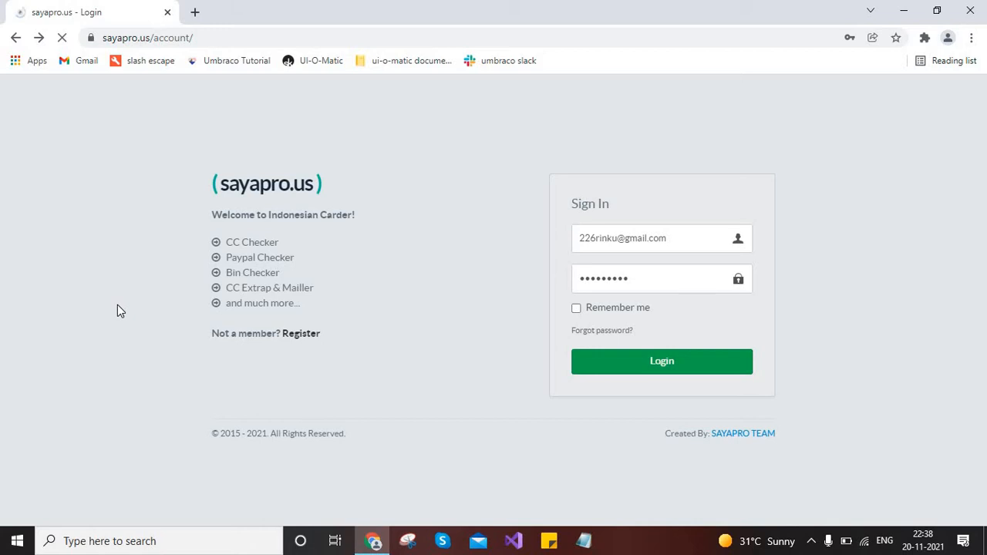
left_click(662, 361)
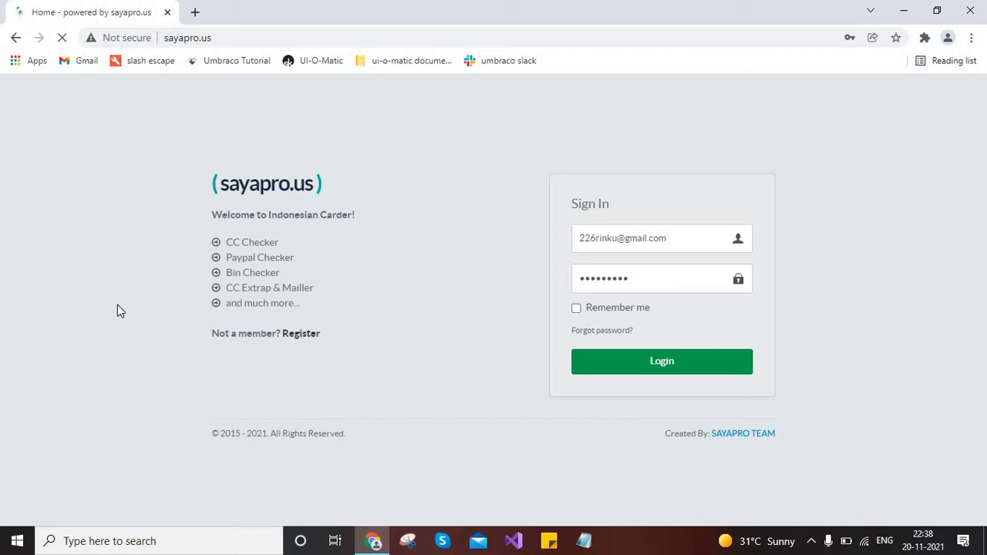
From Free Tools in the left navigation, scroll down and launch the Gmail dot Trick tool
left_click(662, 361)
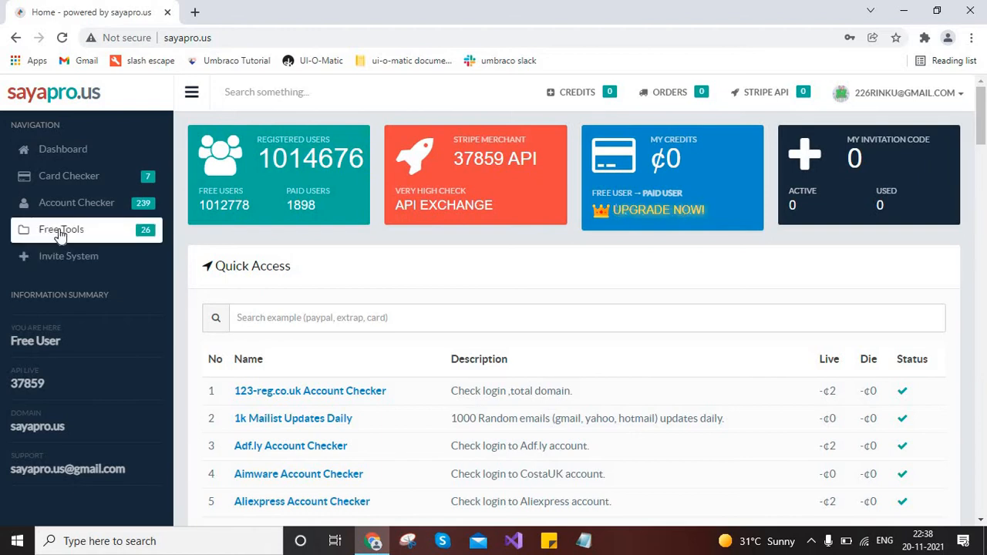
left_click(61, 229)
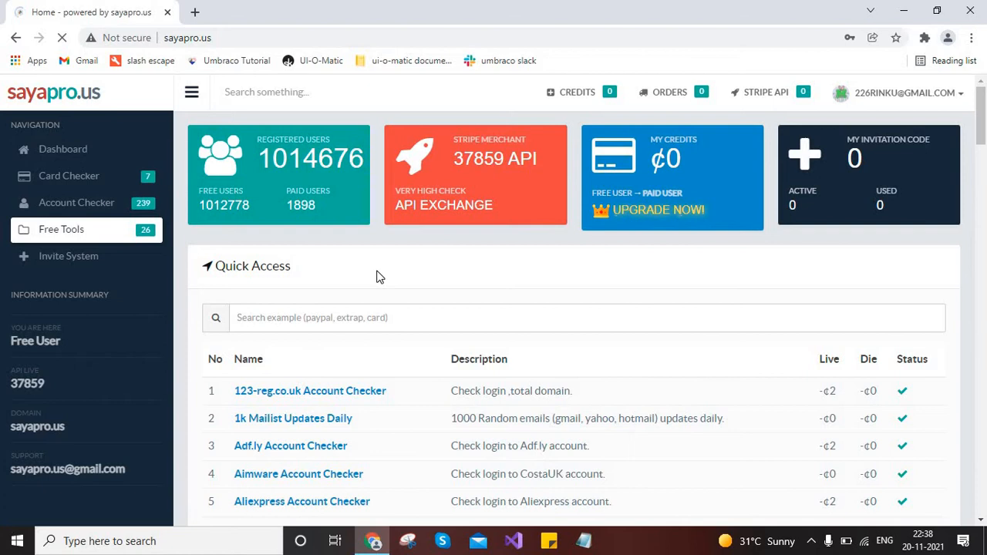
left_click(61, 229)
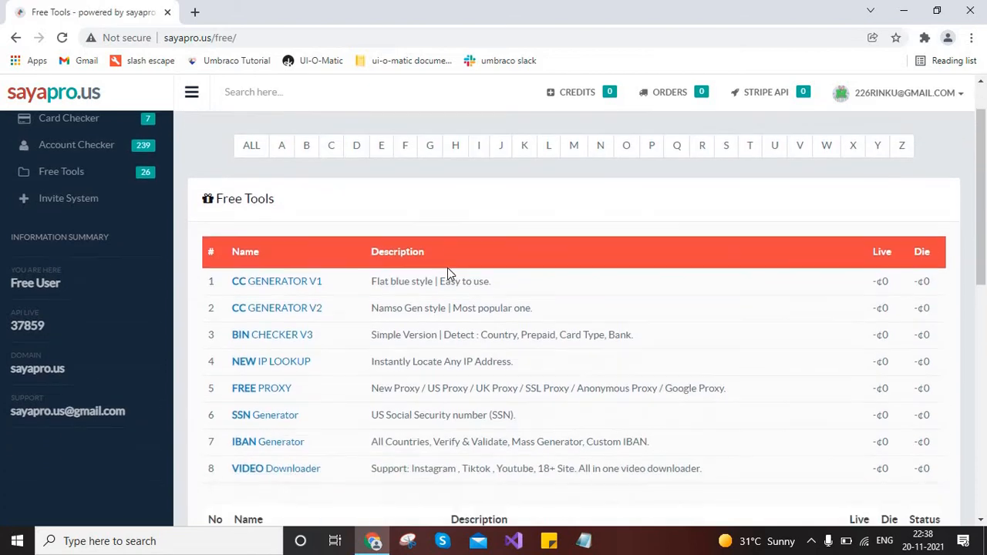
scroll("down", 3)
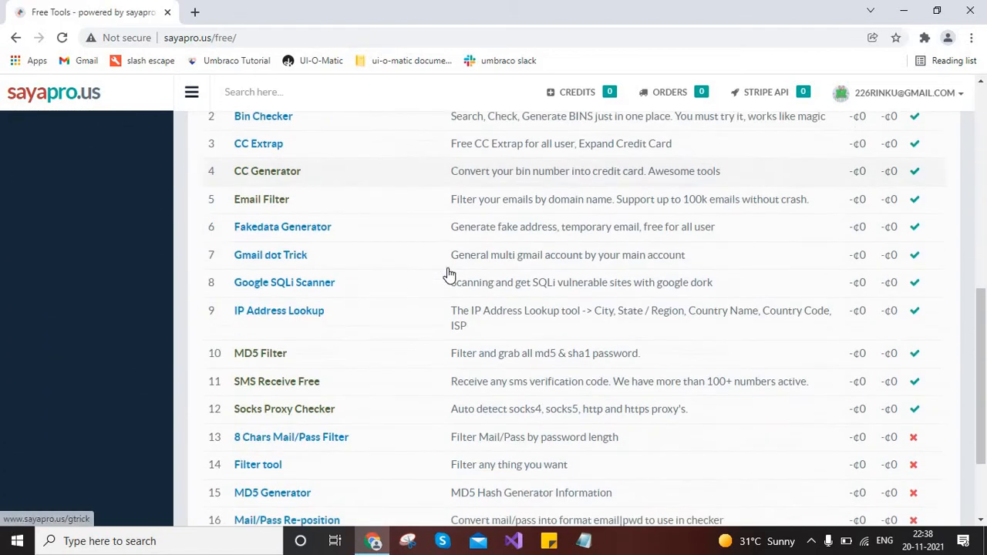
mouse_move(270, 255)
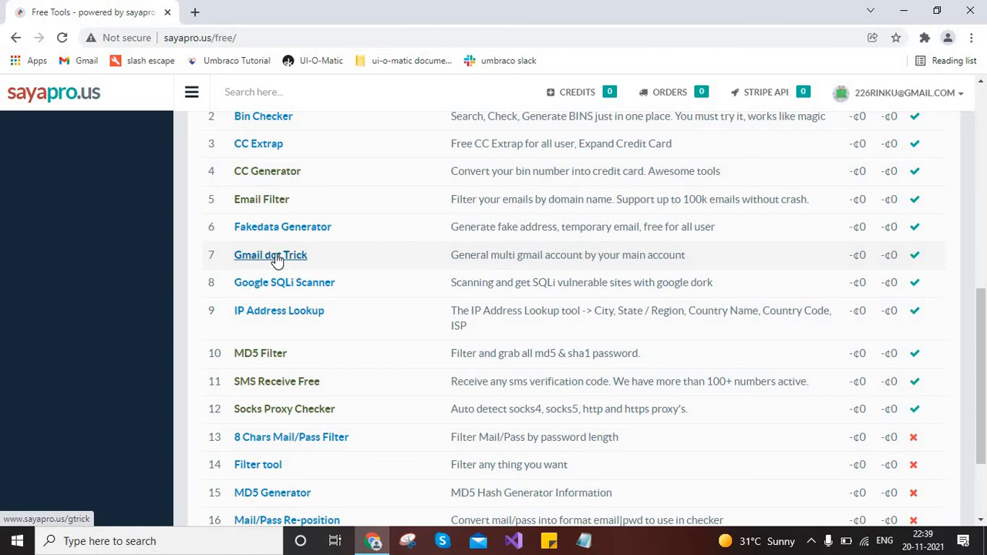
left_click(270, 254)
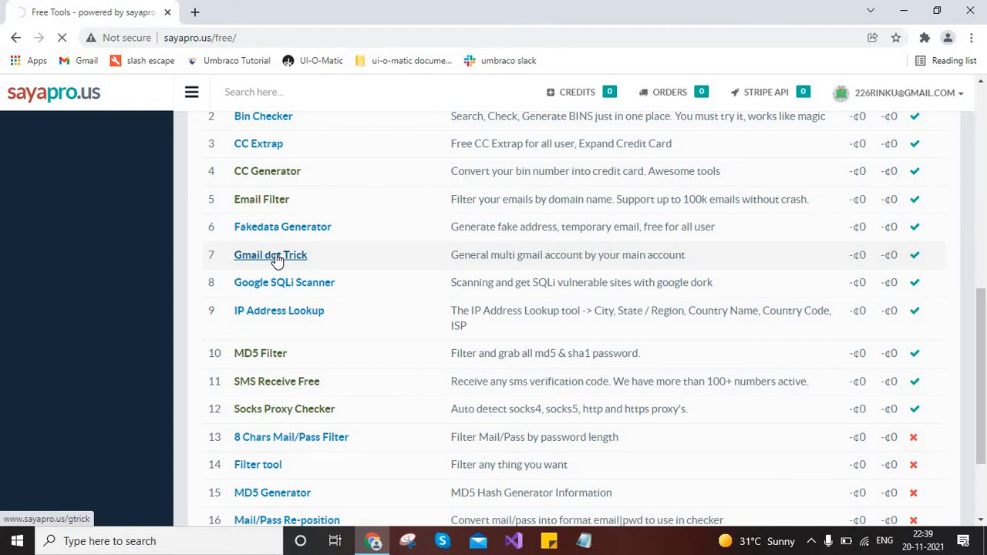
Fill the Gmail dot Trick form with the saved Gmail address and quantity 150
left_click(270, 255)
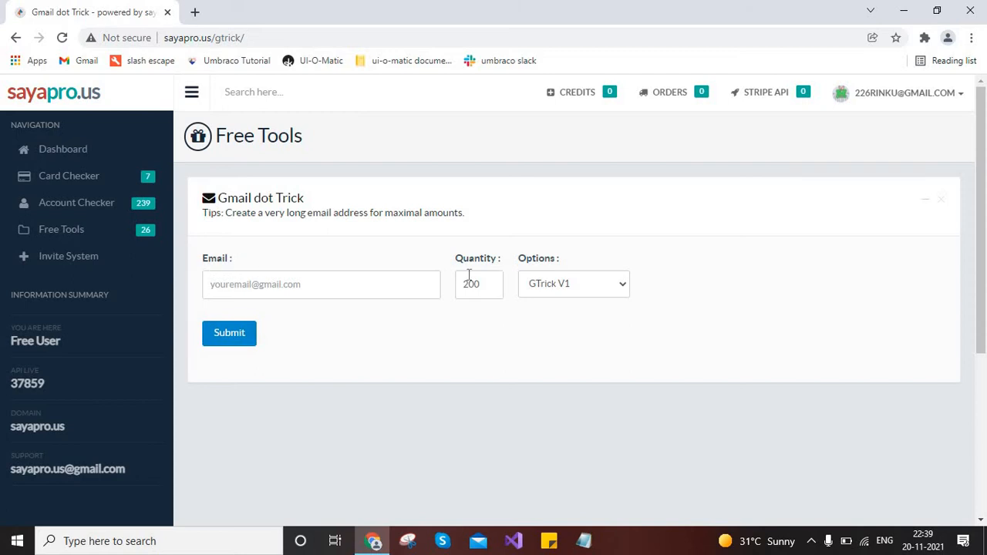
mouse_move(500, 270)
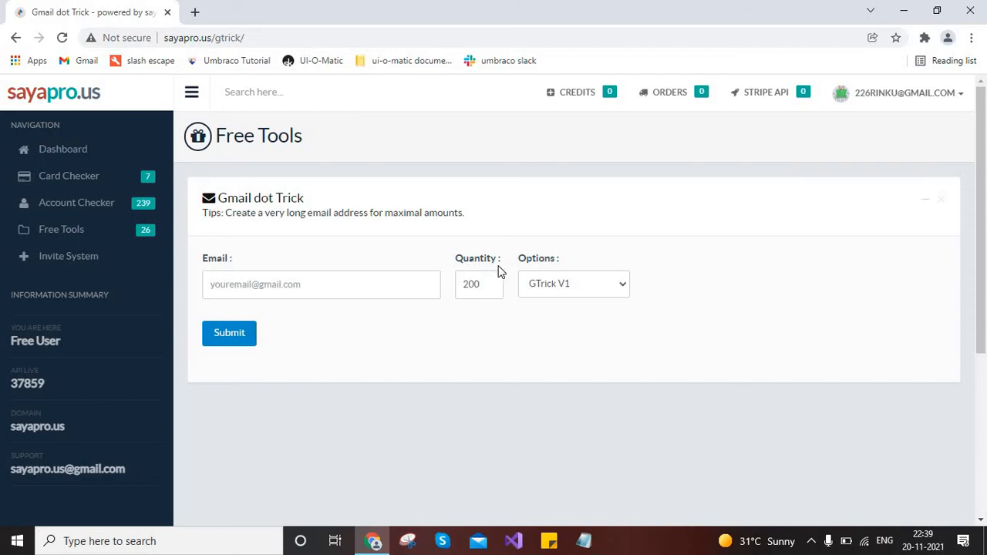
left_click(321, 284)
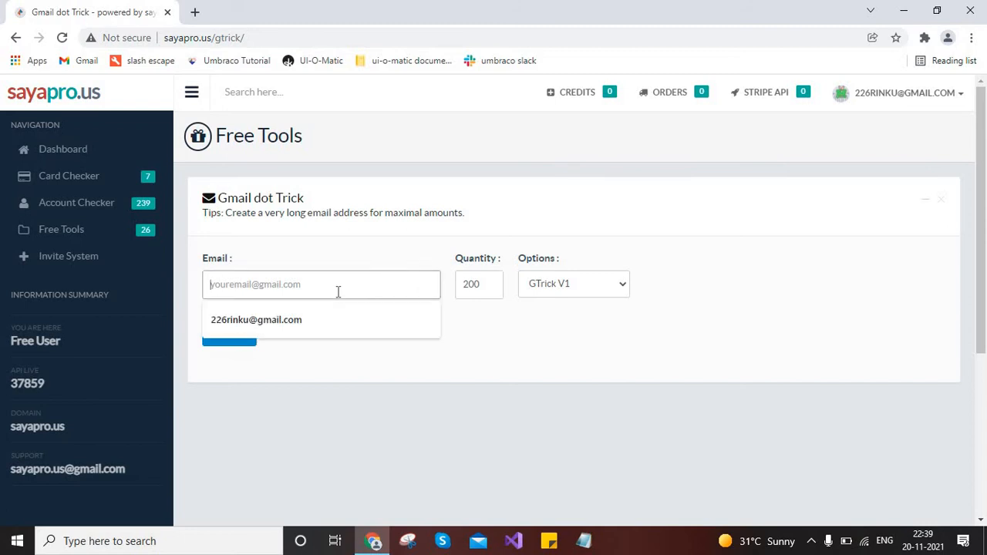
left_click(256, 320)
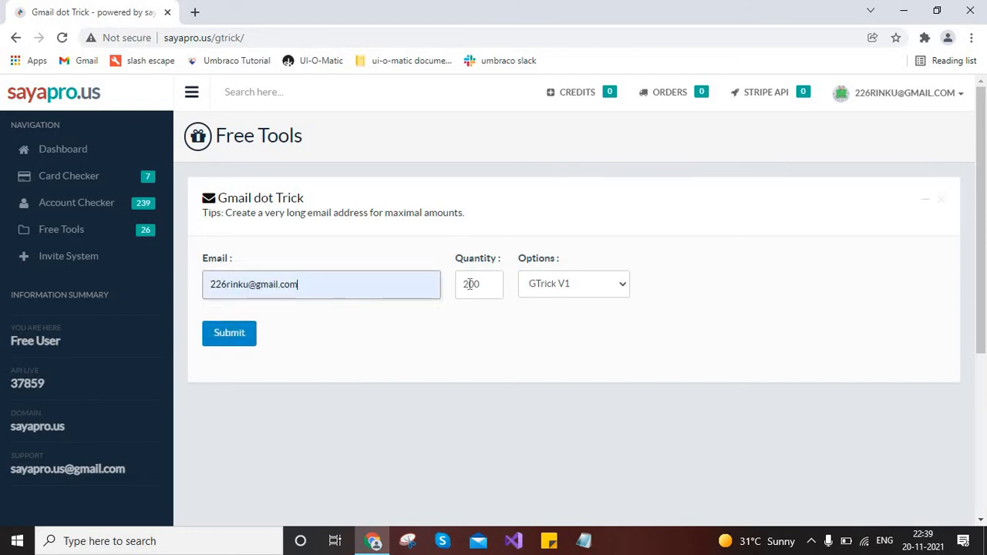
triple_click(478, 284)
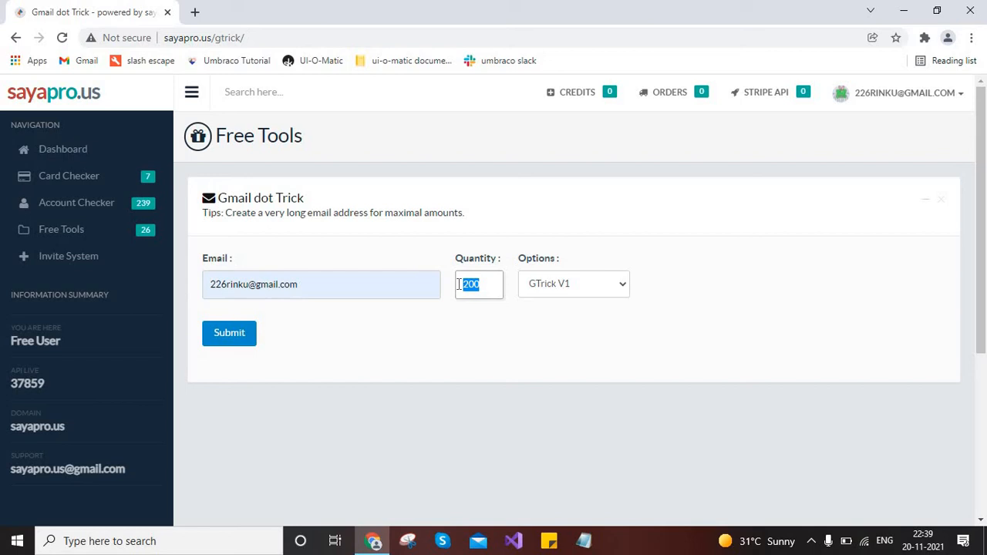
left_click(321, 283)
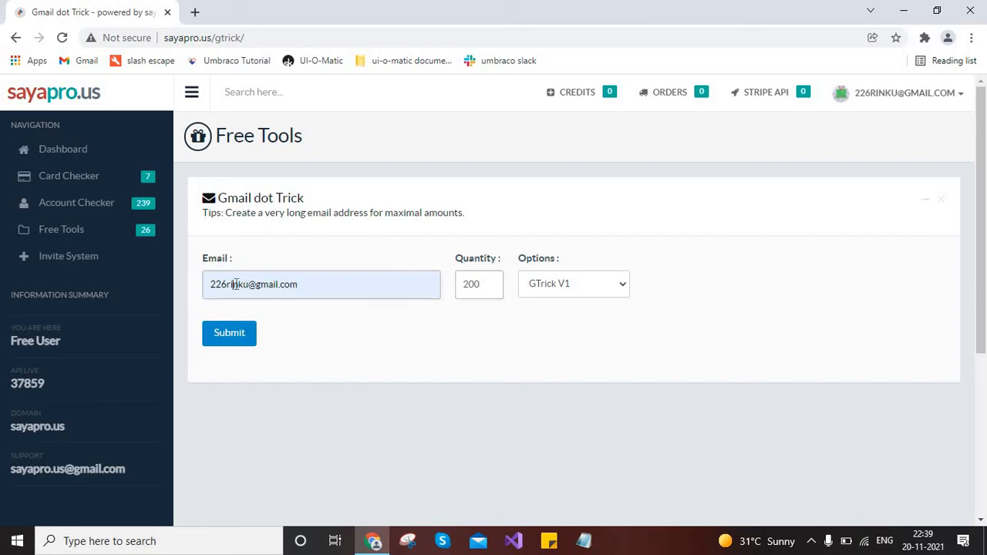
double_click(223, 284)
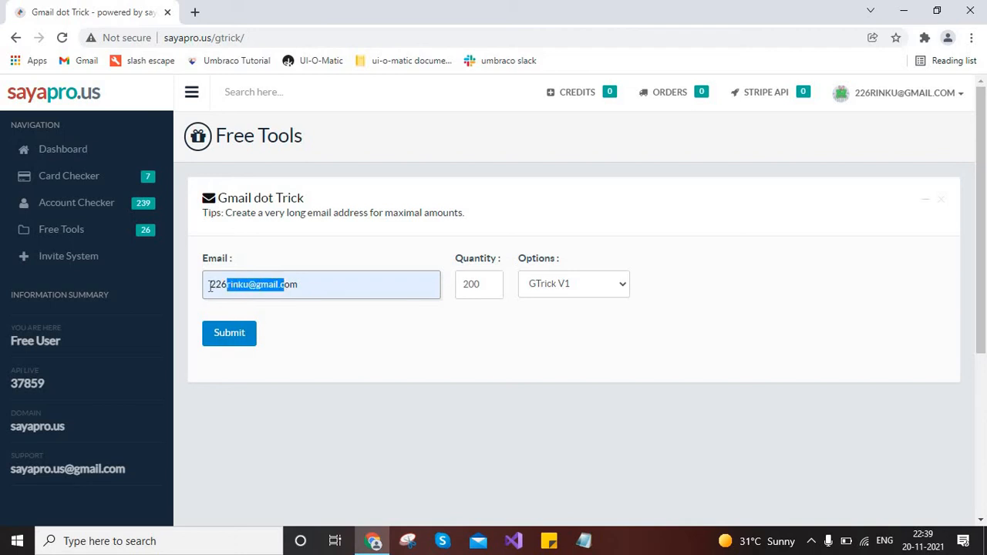
left_click(311, 285)
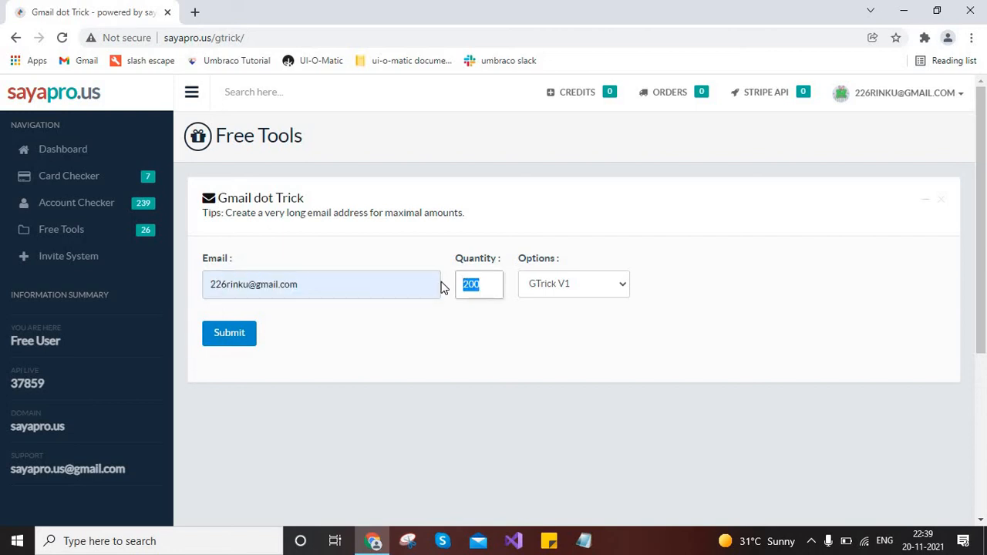
type("1")
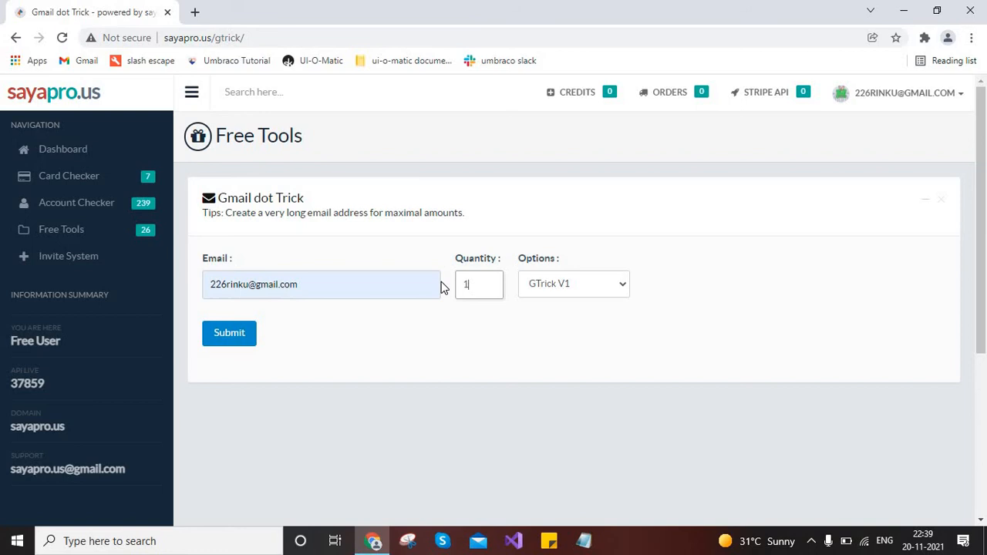
type("150")
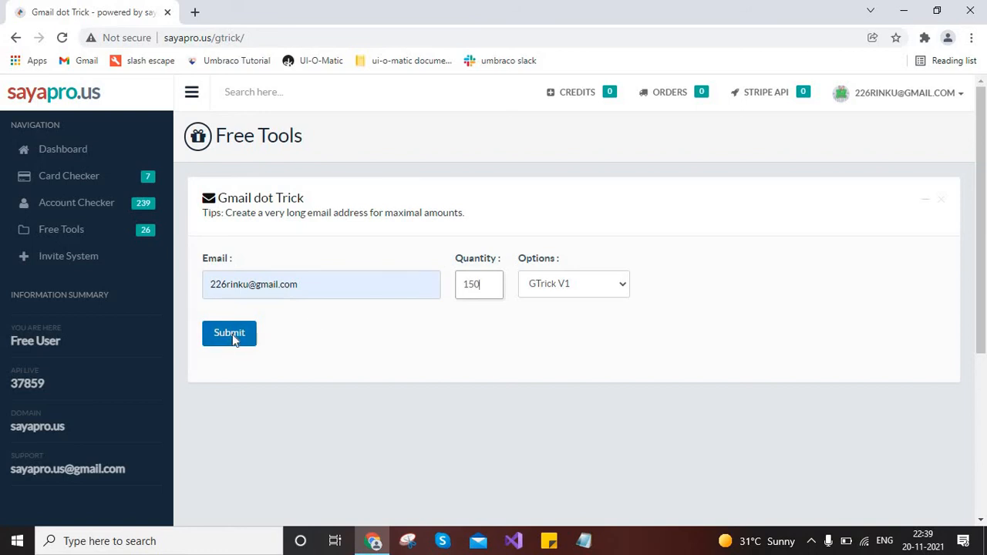
Generate the 128 dotted variants, scroll the results, and select the first dotted address
left_click(229, 333)
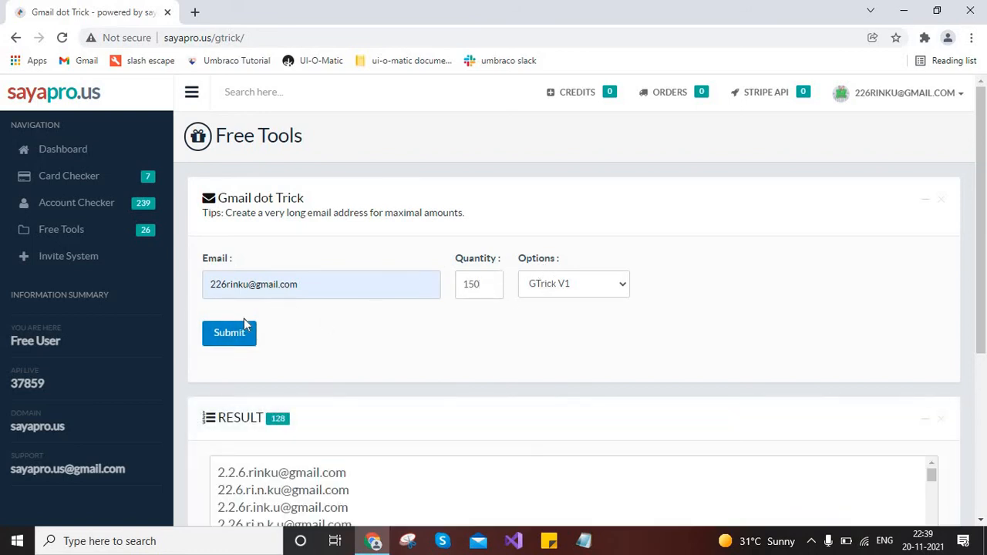
scroll("down", 3)
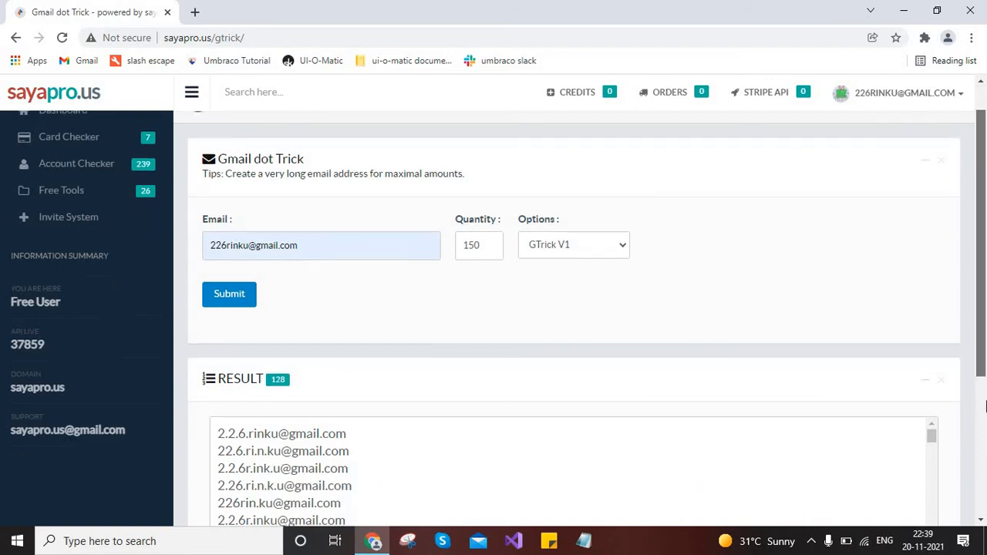
scroll("down", 3)
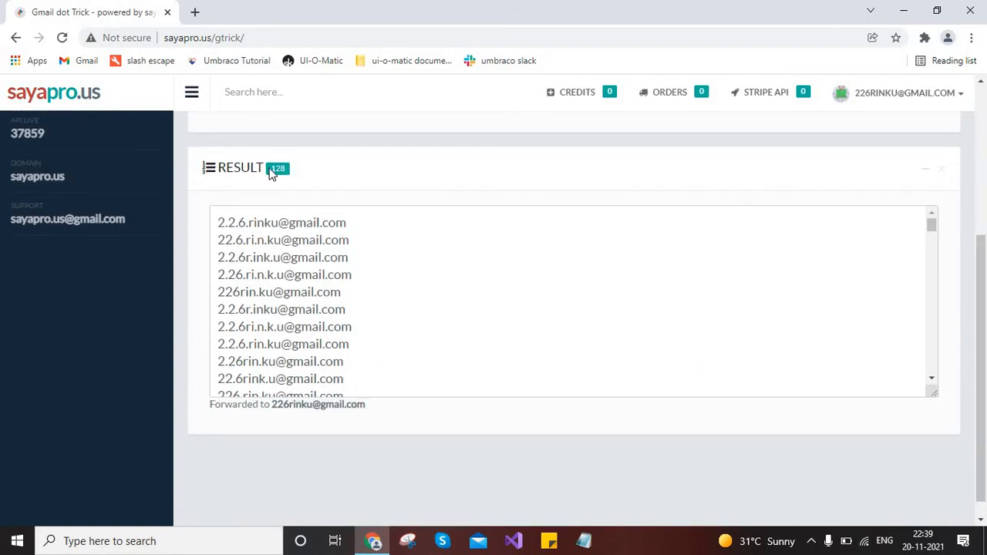
mouse_move(453, 252)
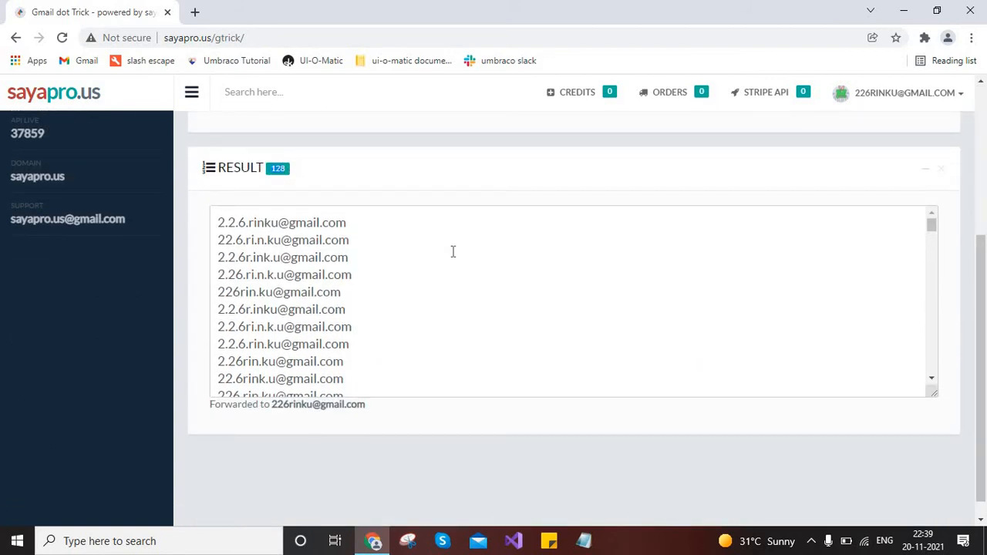
scroll("down", 3)
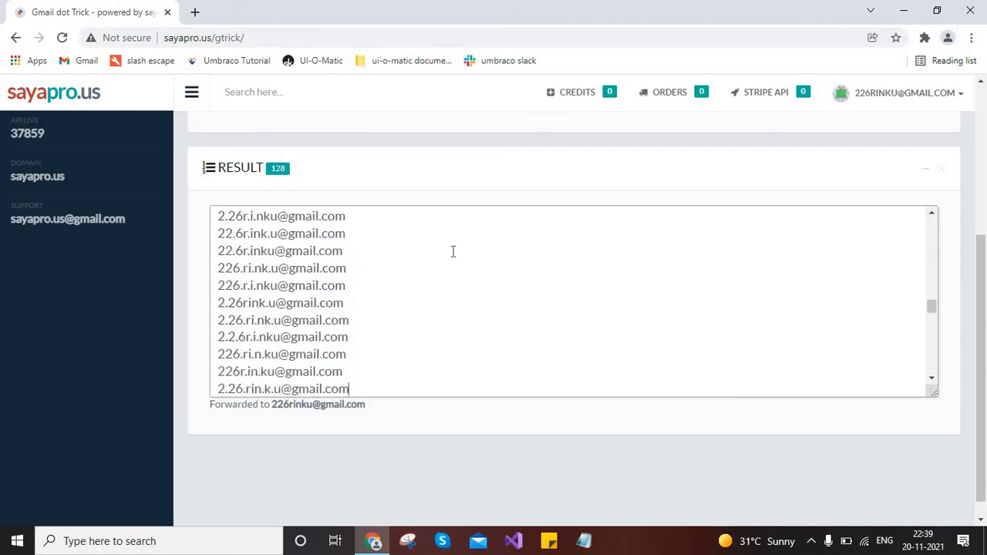
scroll("down", 3)
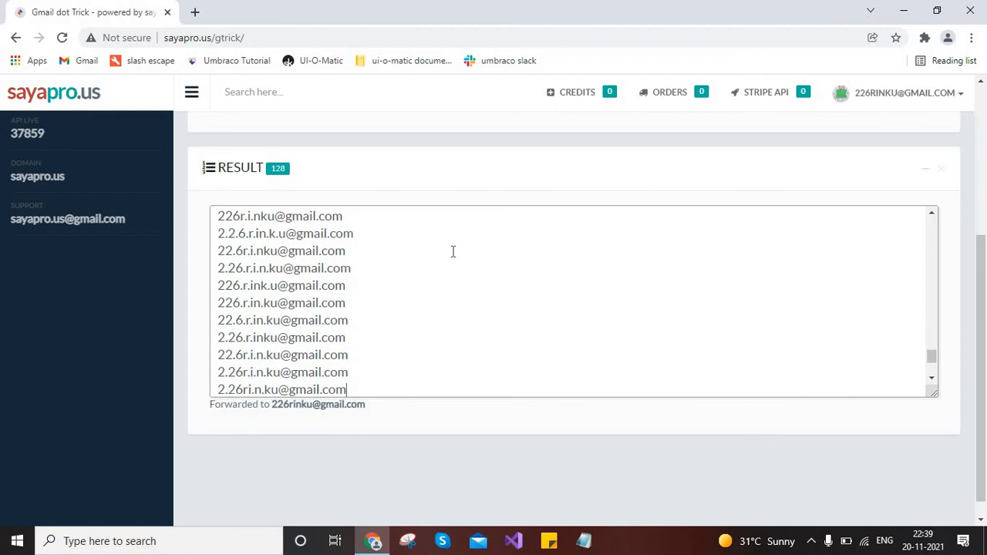
scroll("down", 3)
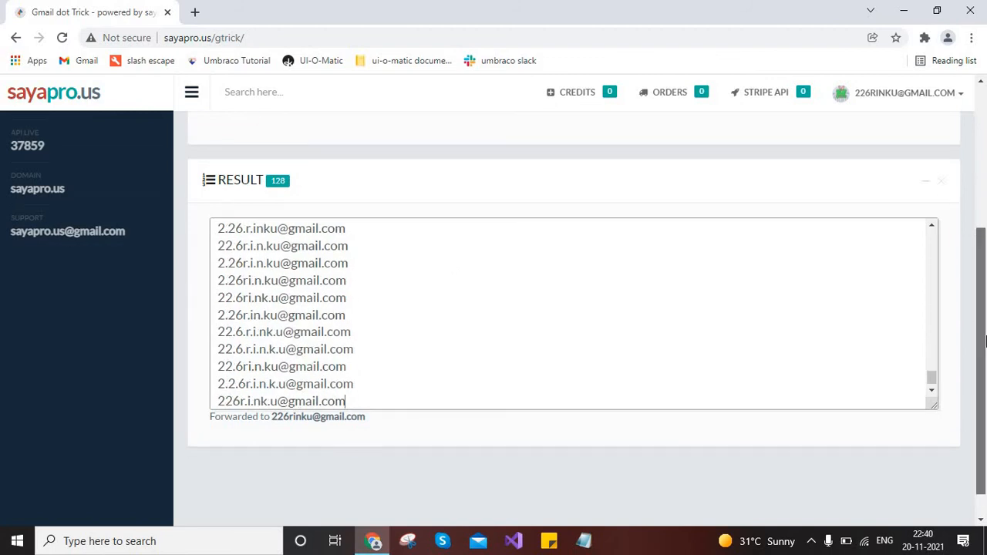
scroll("up", 3)
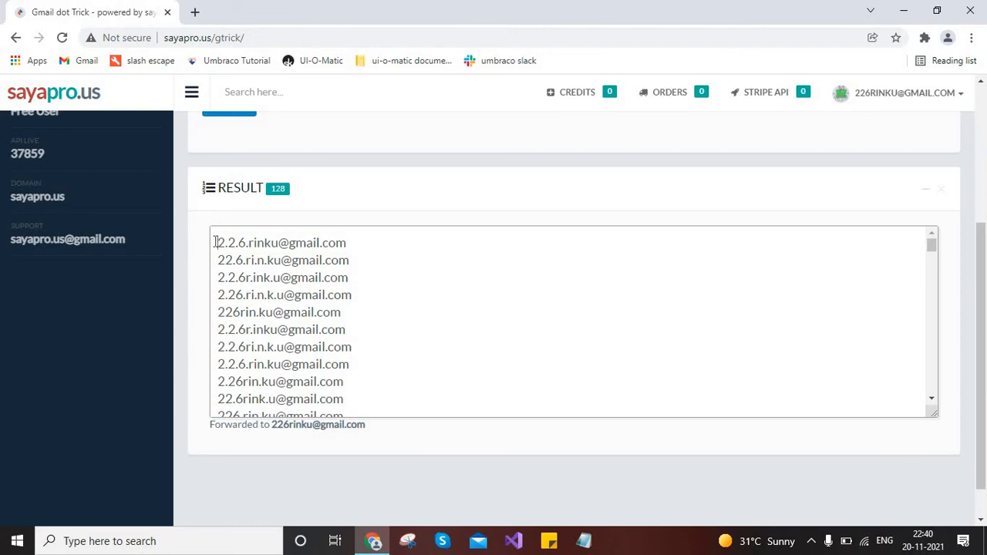
double_click(282, 242)
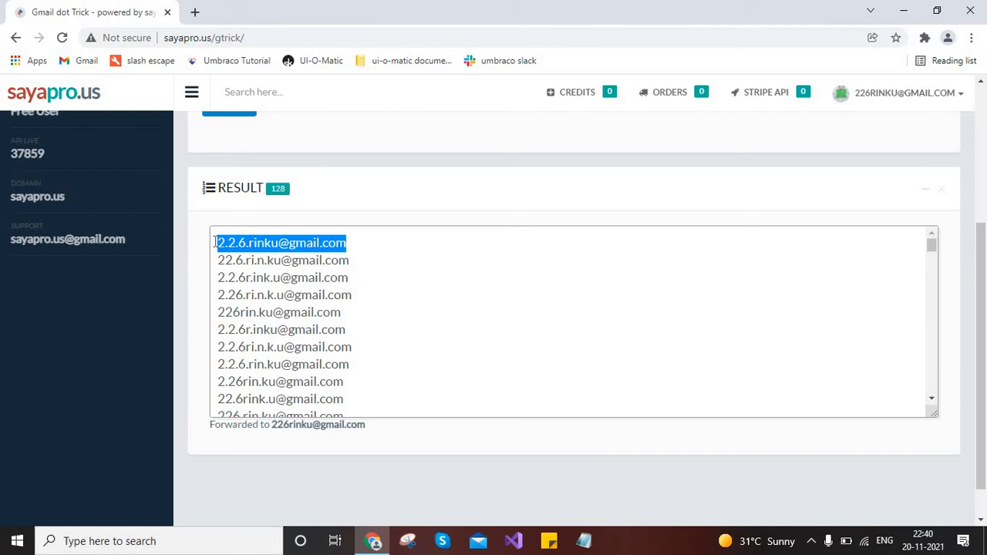
mouse_move(289, 276)
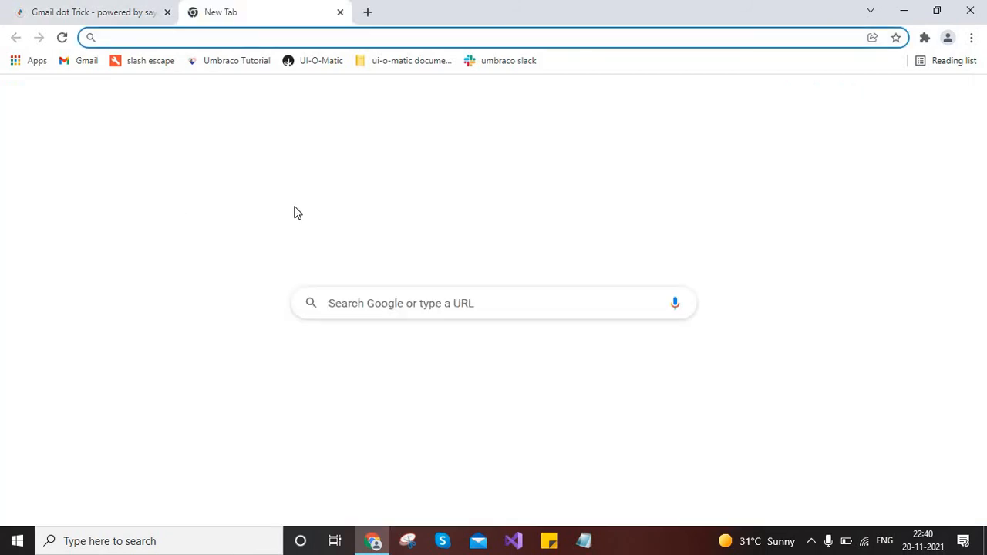
Search for gmail, open the Gmail - Google result, and start Google sign-in
type("gmail")
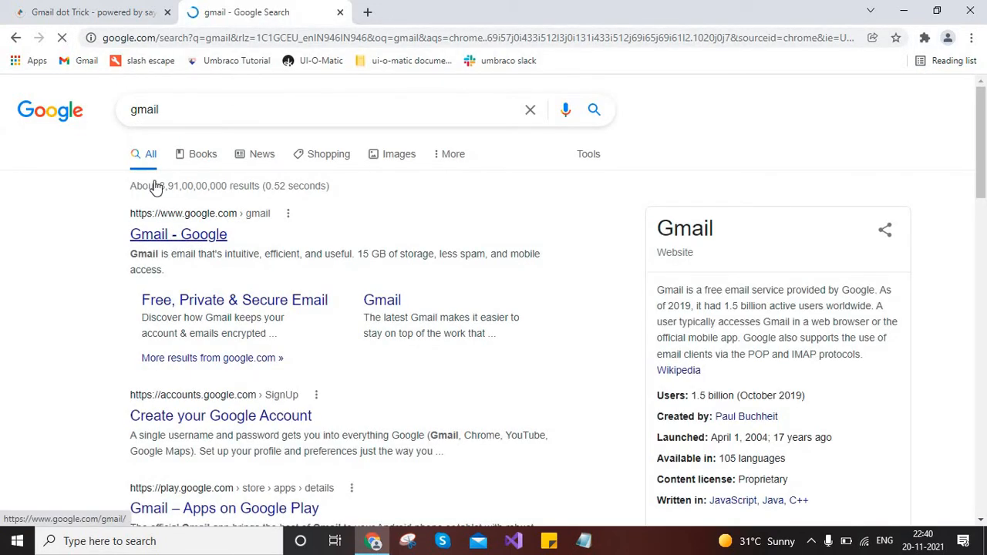
left_click(178, 234)
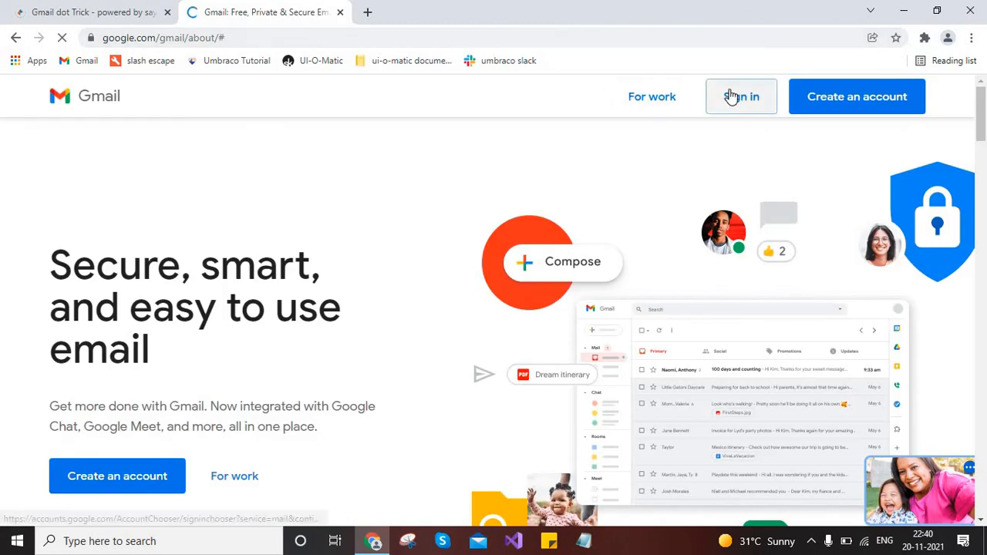
left_click(741, 96)
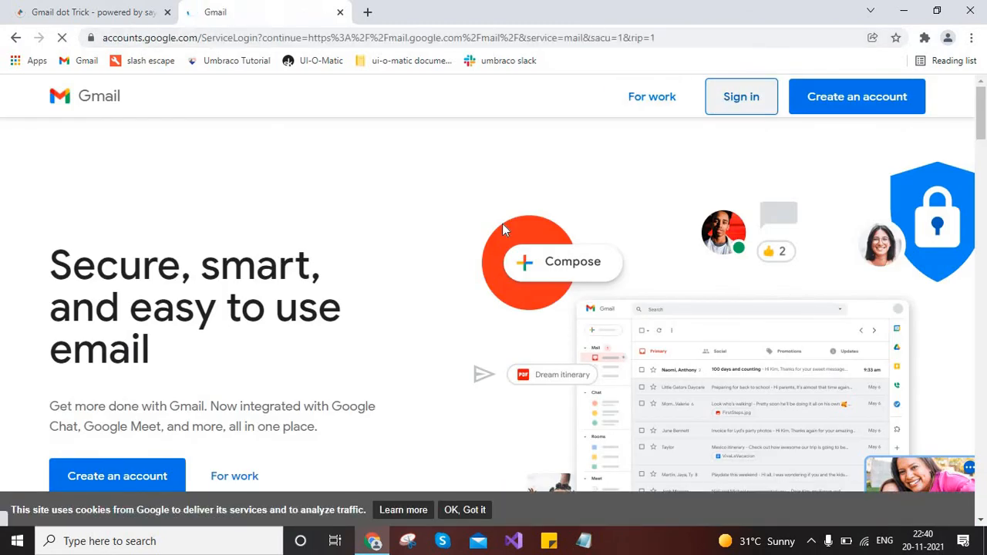
left_click(741, 96)
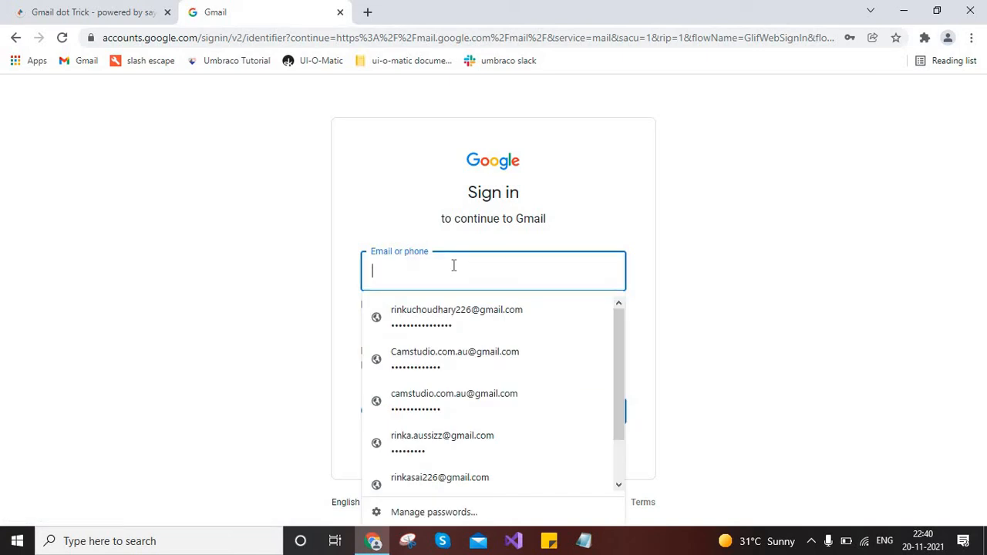
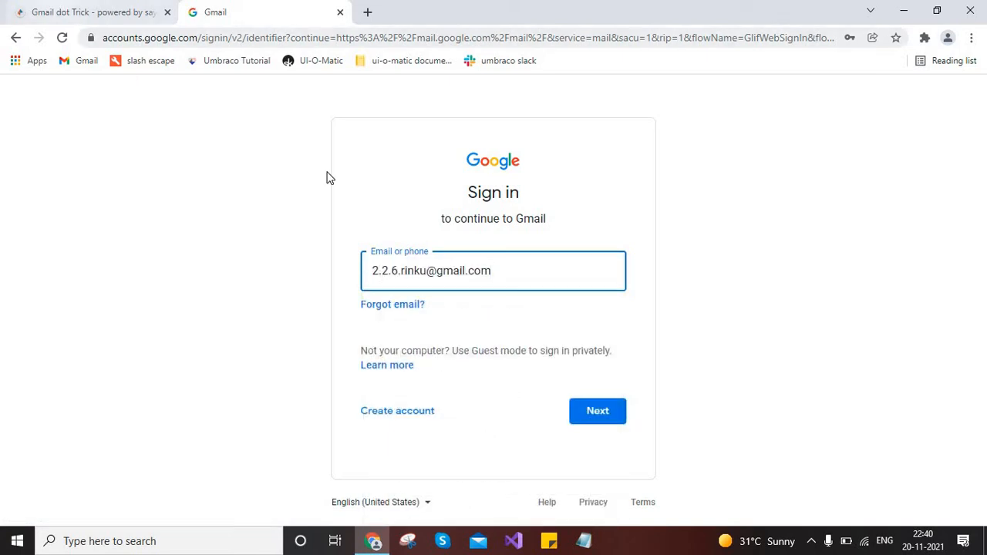
left_click(598, 410)
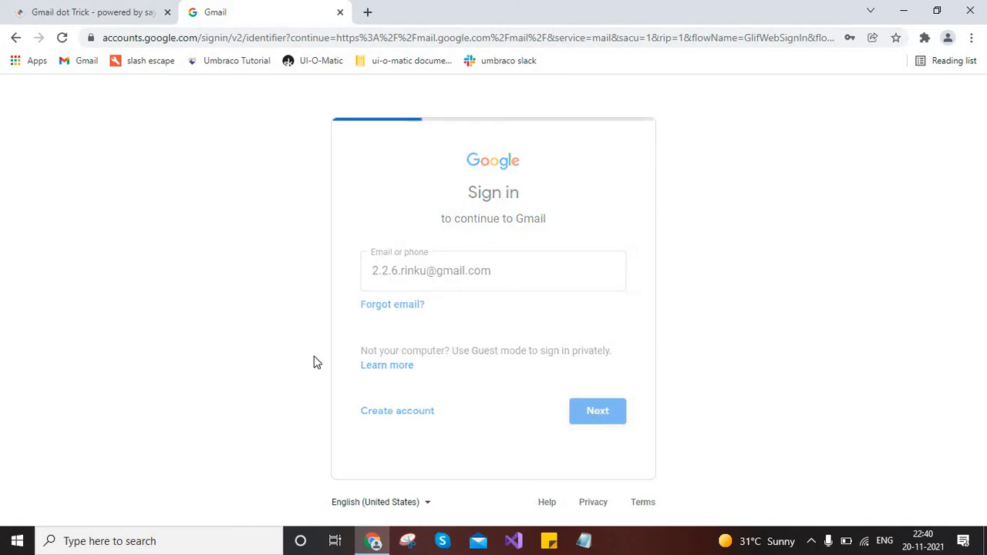
left_click(598, 410)
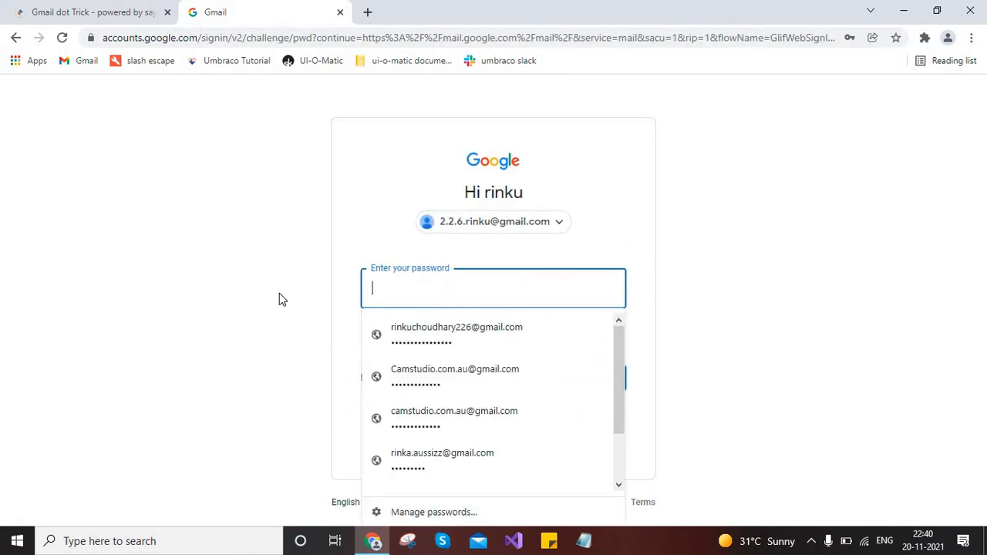
mouse_move(402, 290)
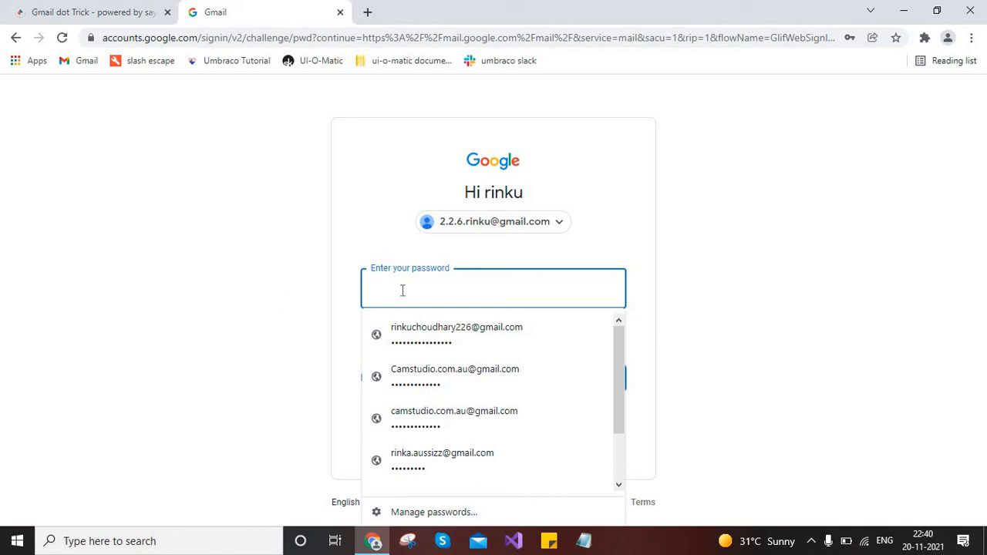
mouse_move(434, 289)
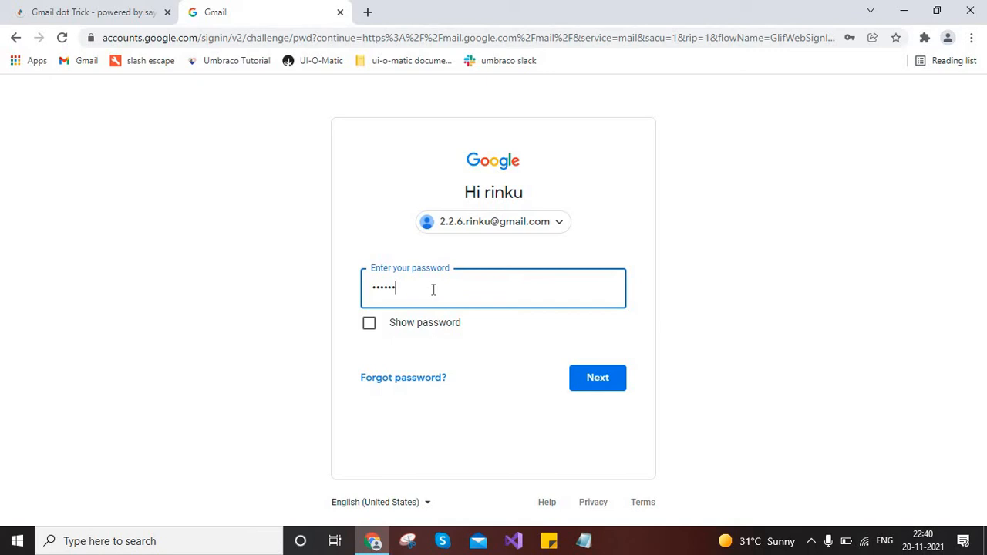
left_click(598, 377)
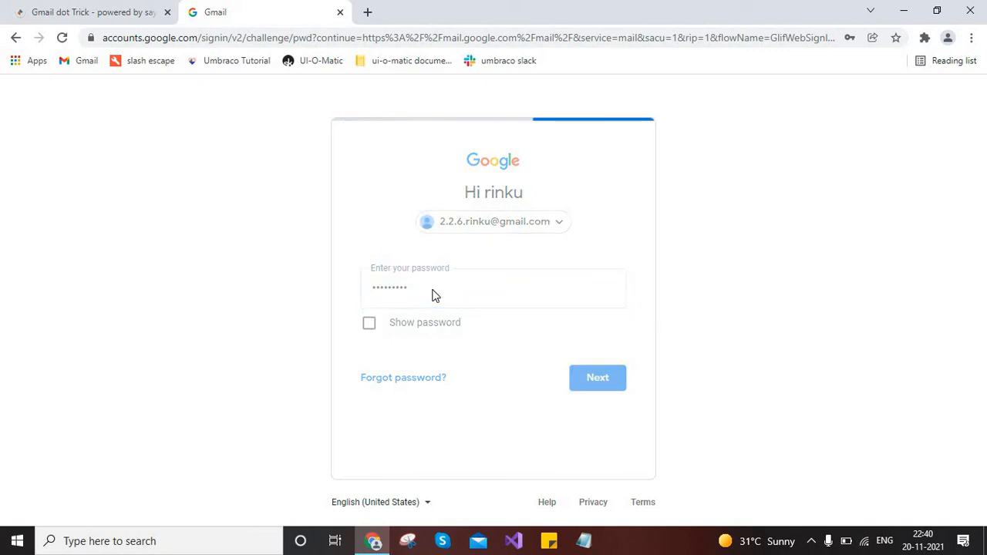
left_click(598, 377)
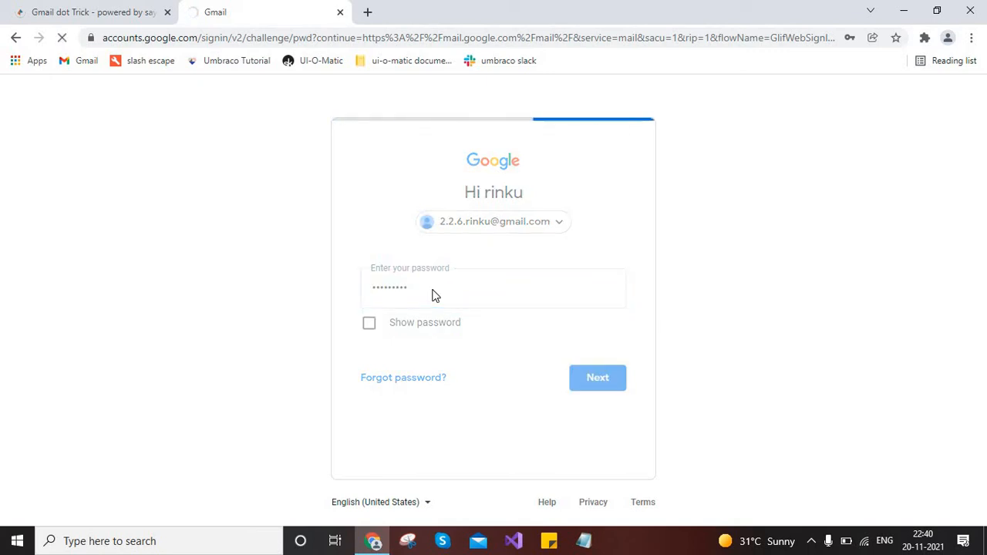
left_click(598, 377)
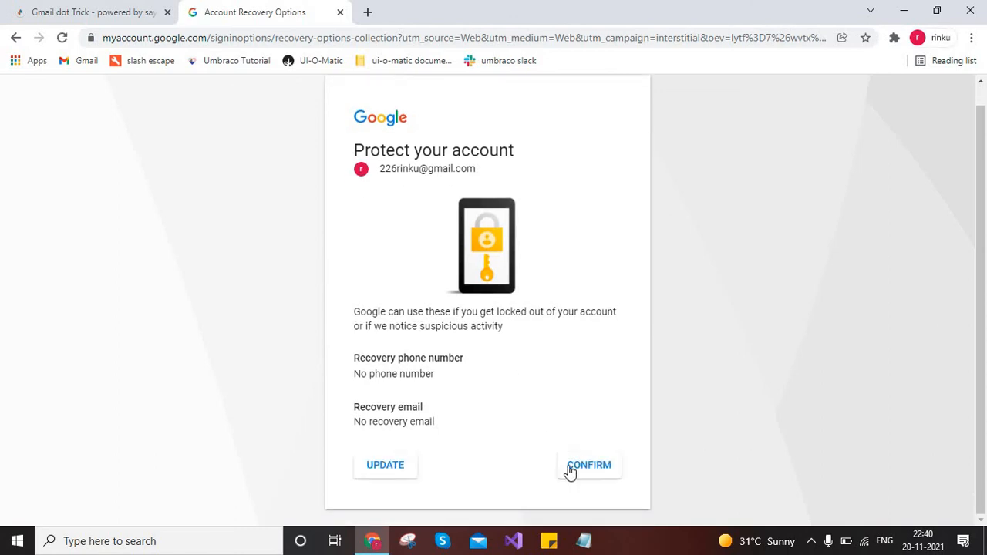
Confirm the existing recovery settings on Protect your account so the inbox loads
left_click(589, 464)
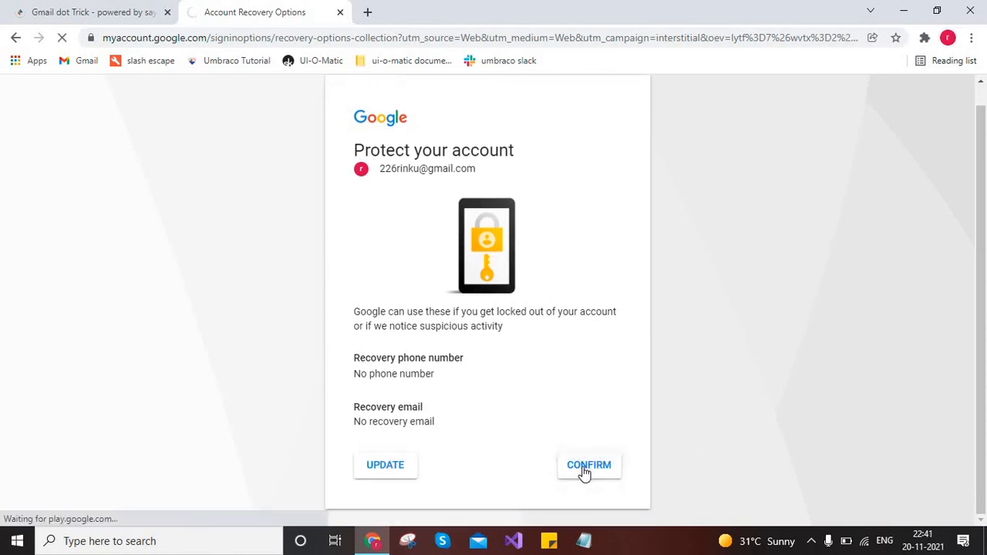
mouse_move(156, 344)
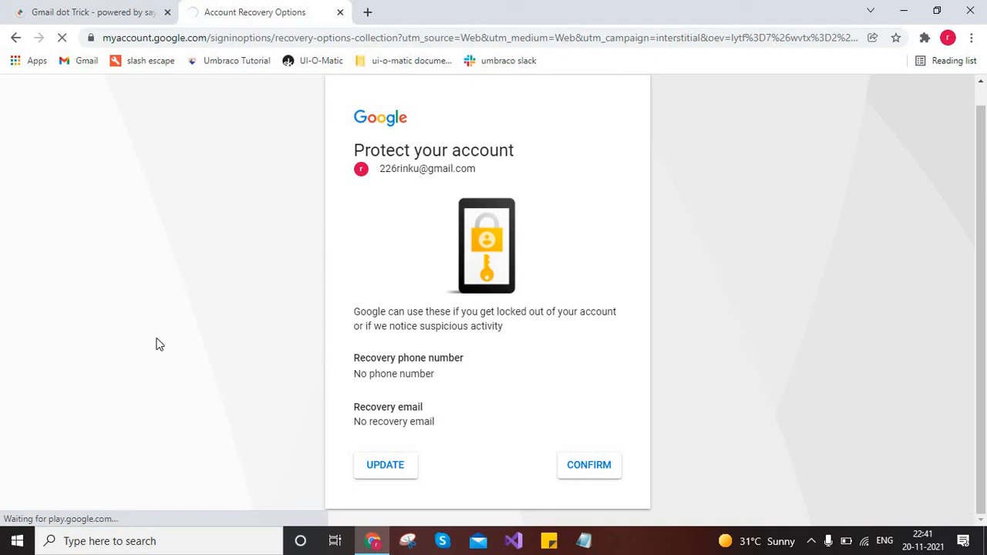
left_click(589, 465)
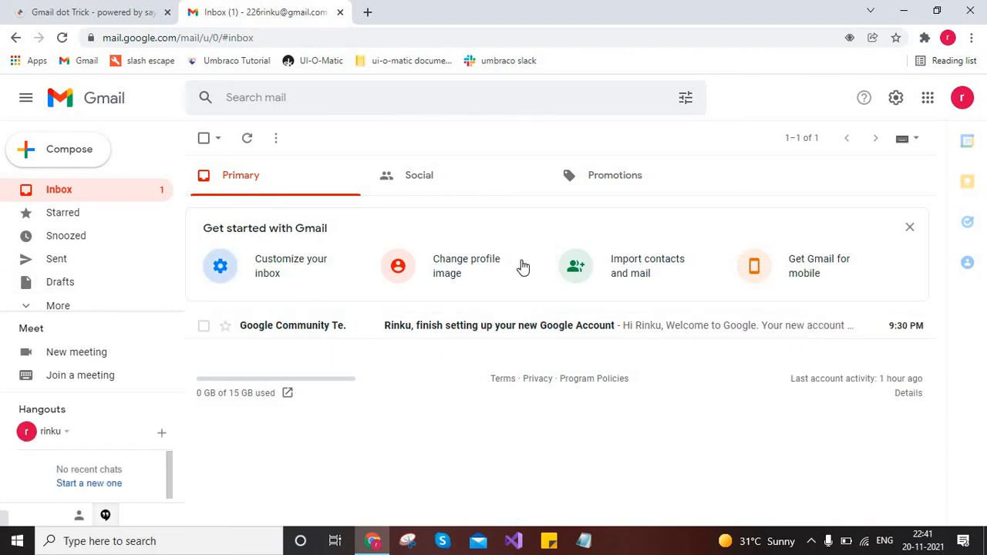
mouse_move(791, 421)
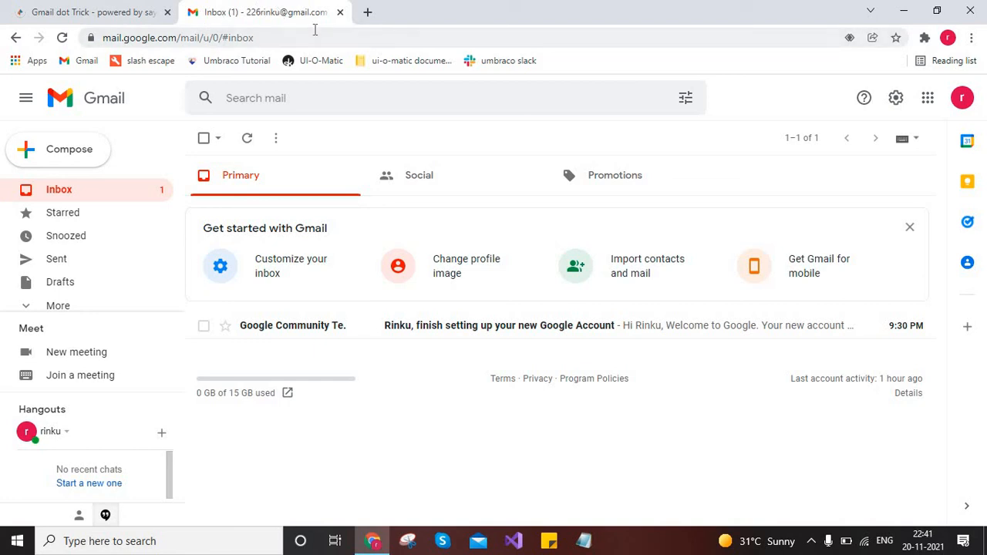
mouse_move(463, 98)
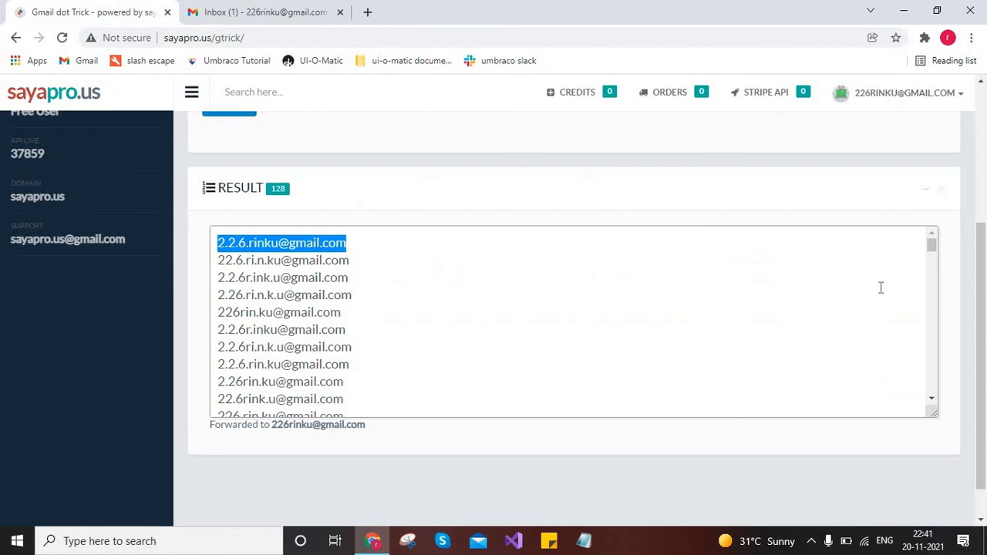
Scroll the Gmail dot Trick result list of 128 variants to its end
scroll("down", 3)
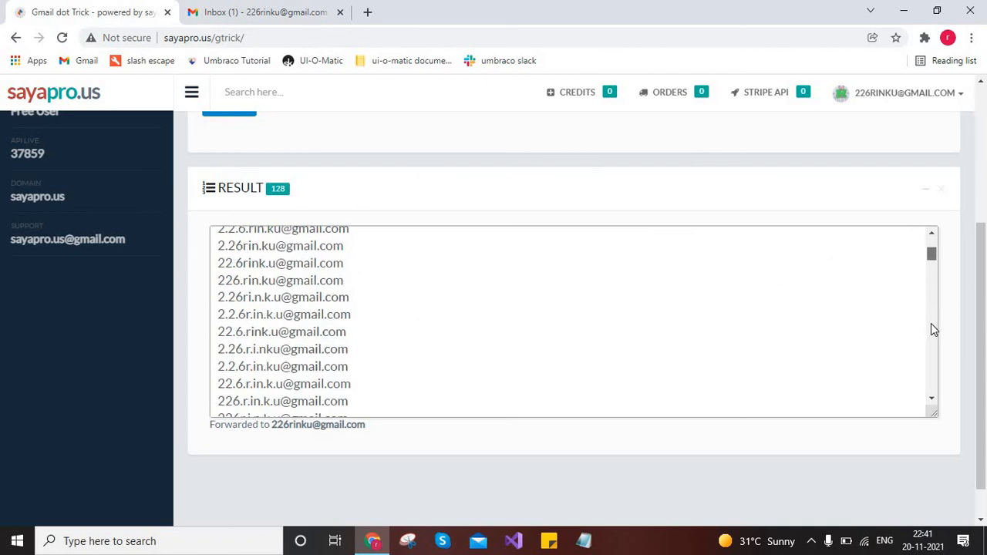
scroll("down", 3)
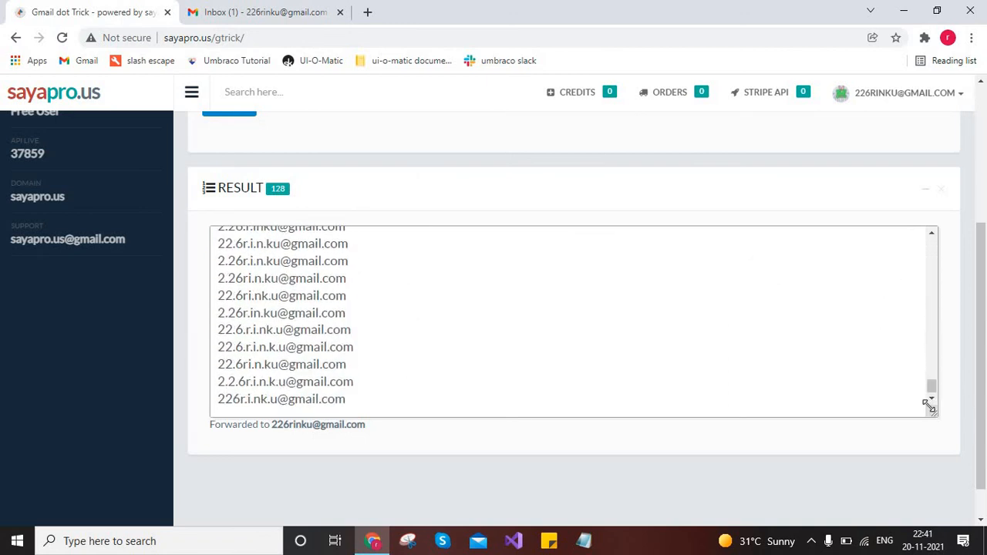